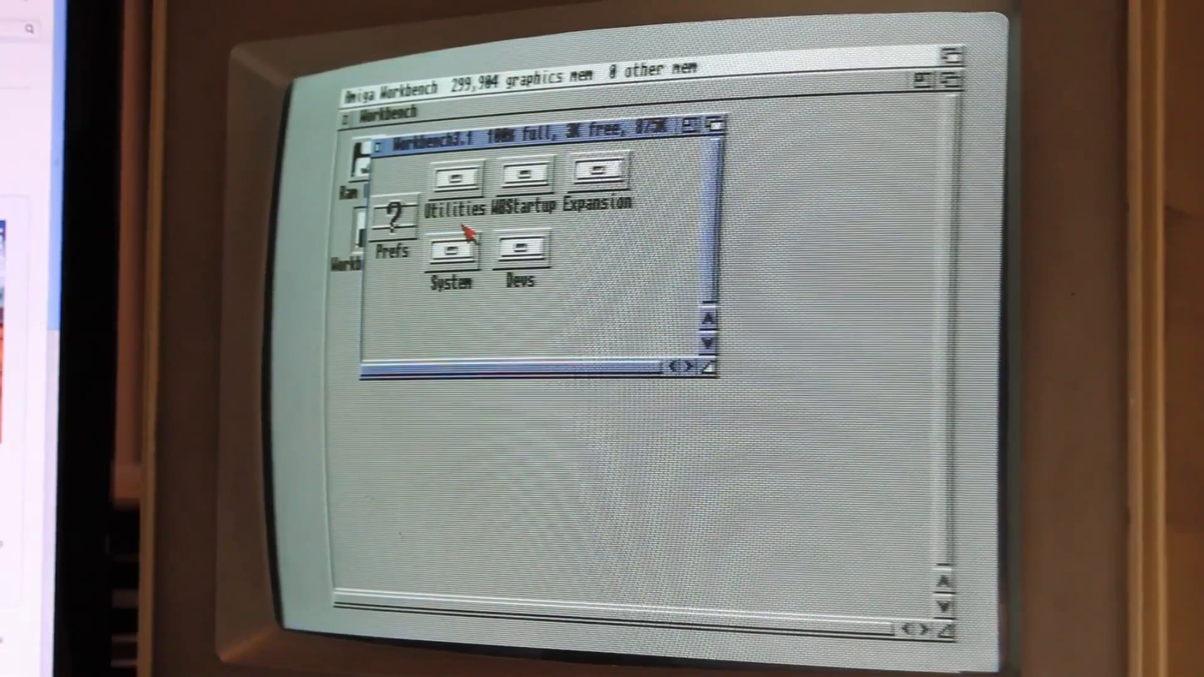
{"action": "mouse_move", "coordinate": [706, 227]}
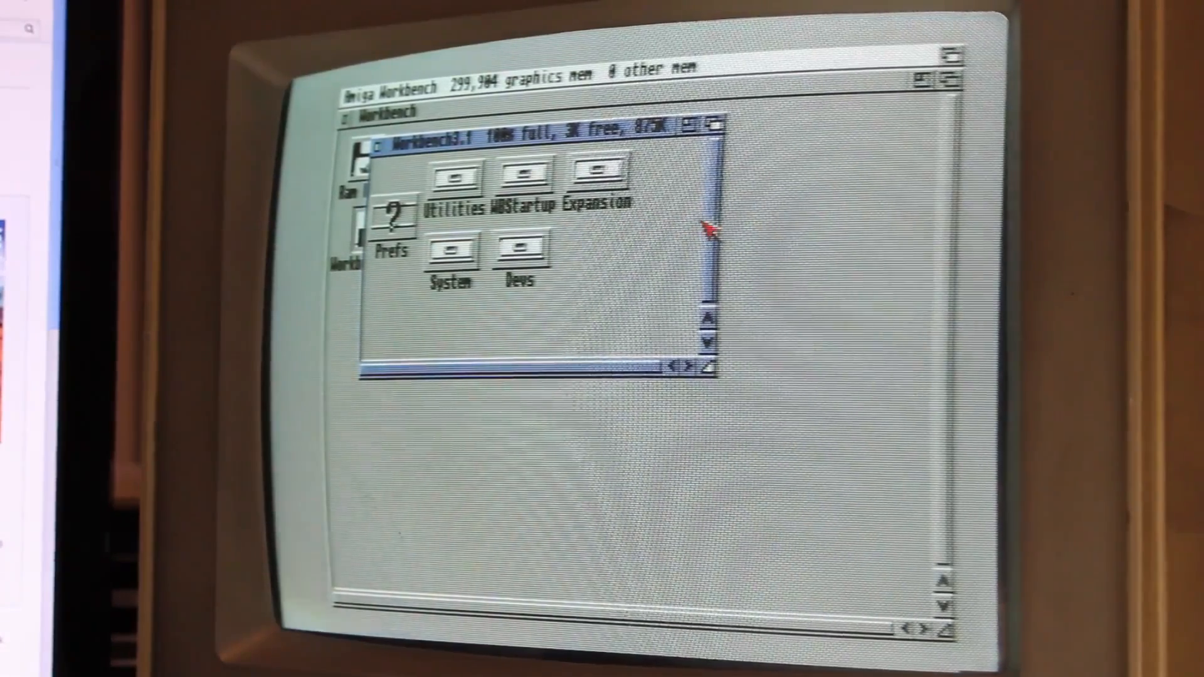